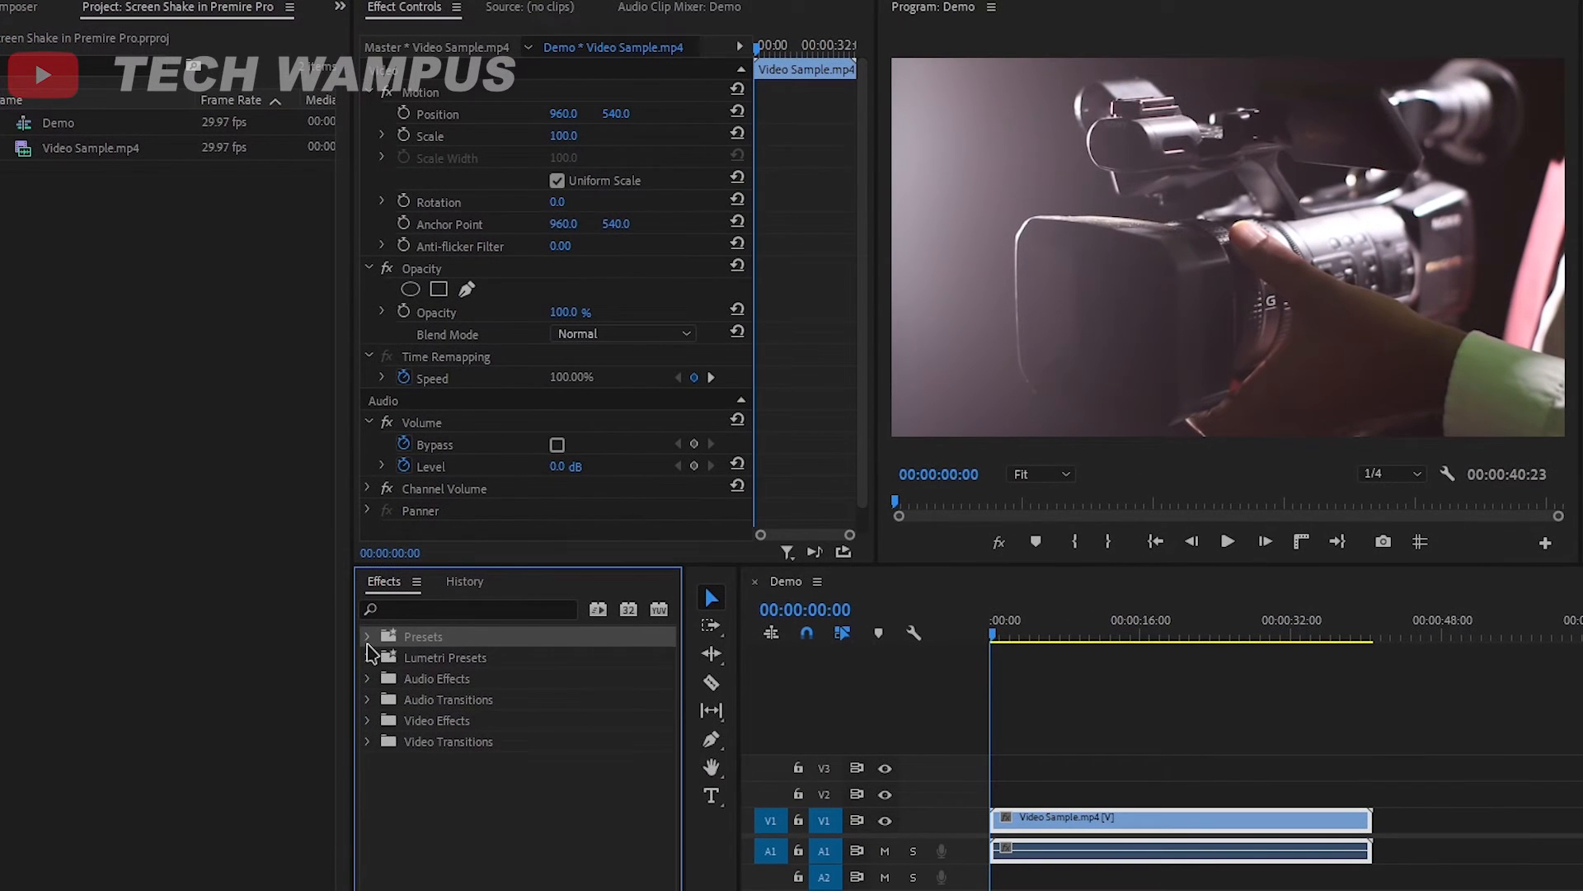
Import the Screen Shake preset file into the Effects panel's Presets folder
{"action": "right_click", "coordinate": [423, 635]}
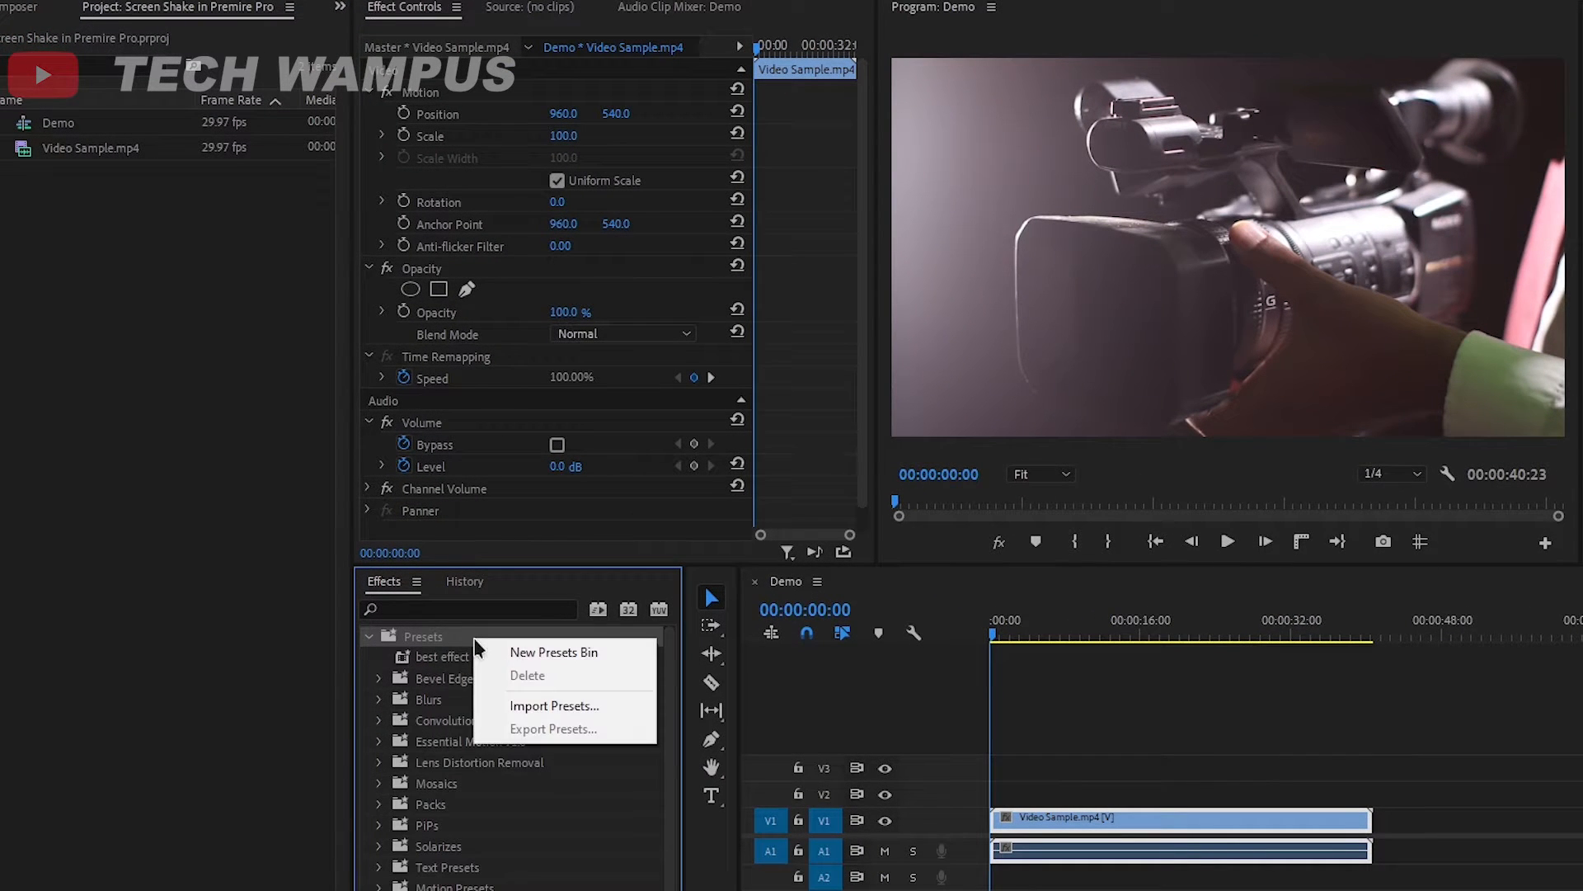
{"action": "left_click", "coordinate": [554, 704]}
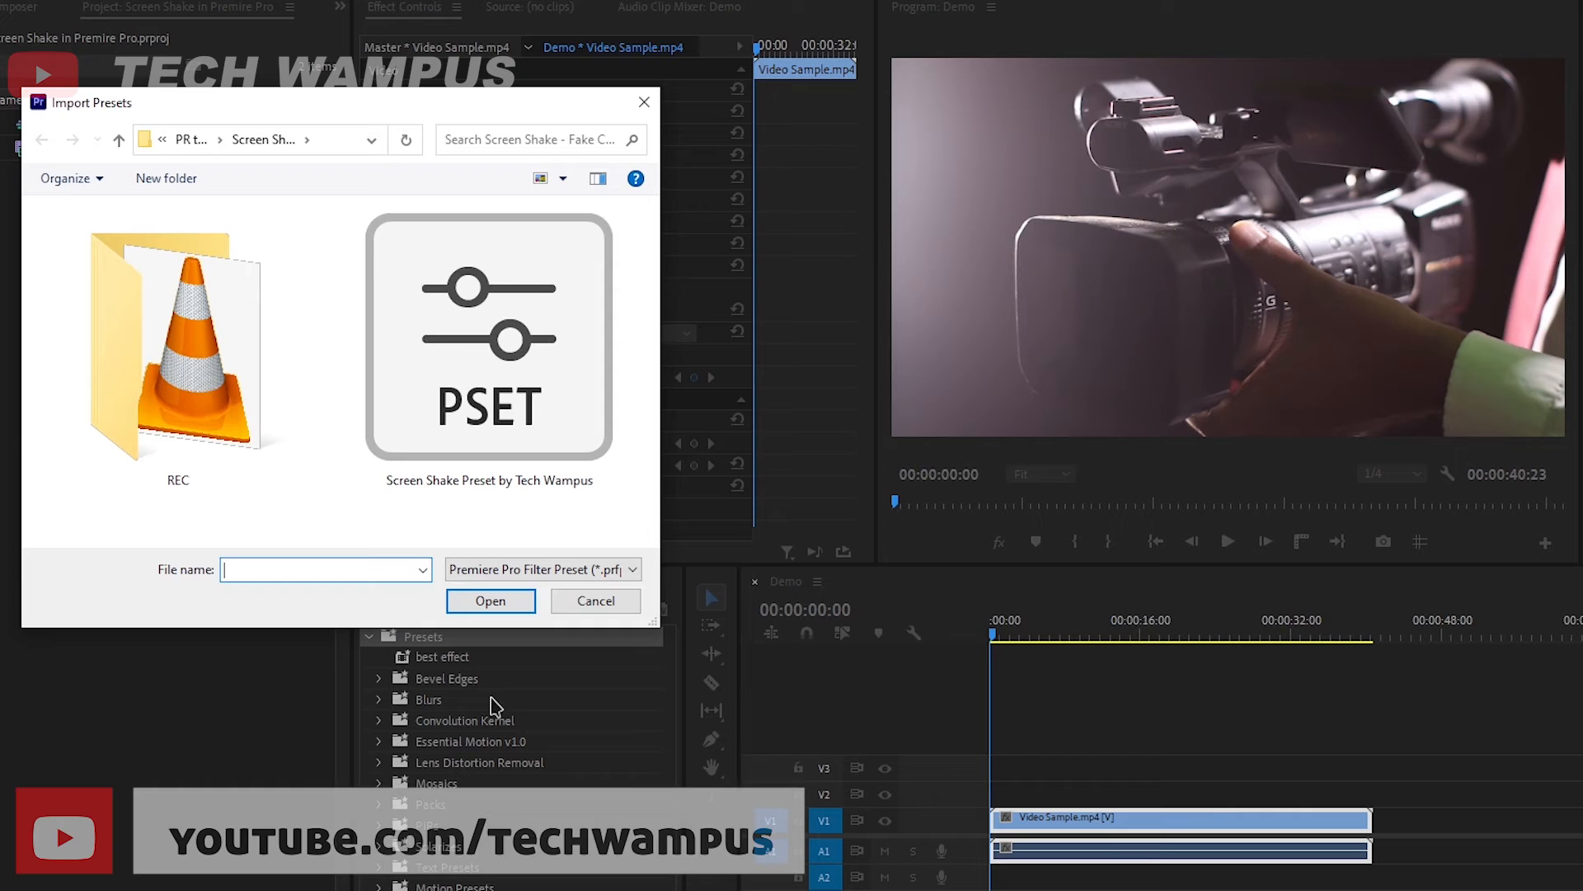
{"action": "left_click", "coordinate": [488, 338]}
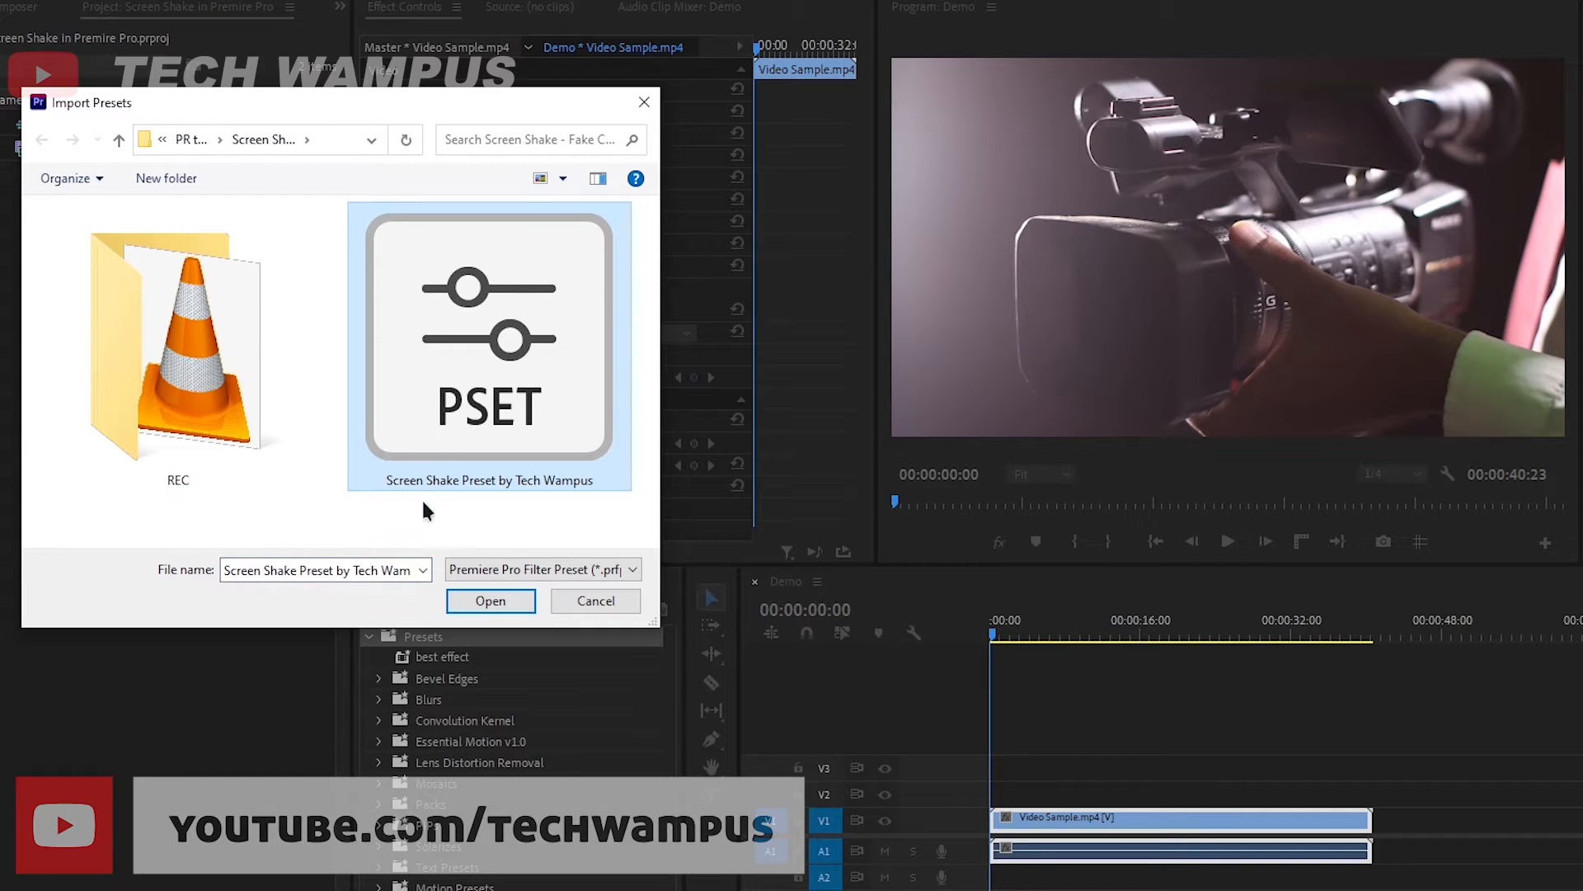
{"action": "left_click", "coordinate": [492, 600]}
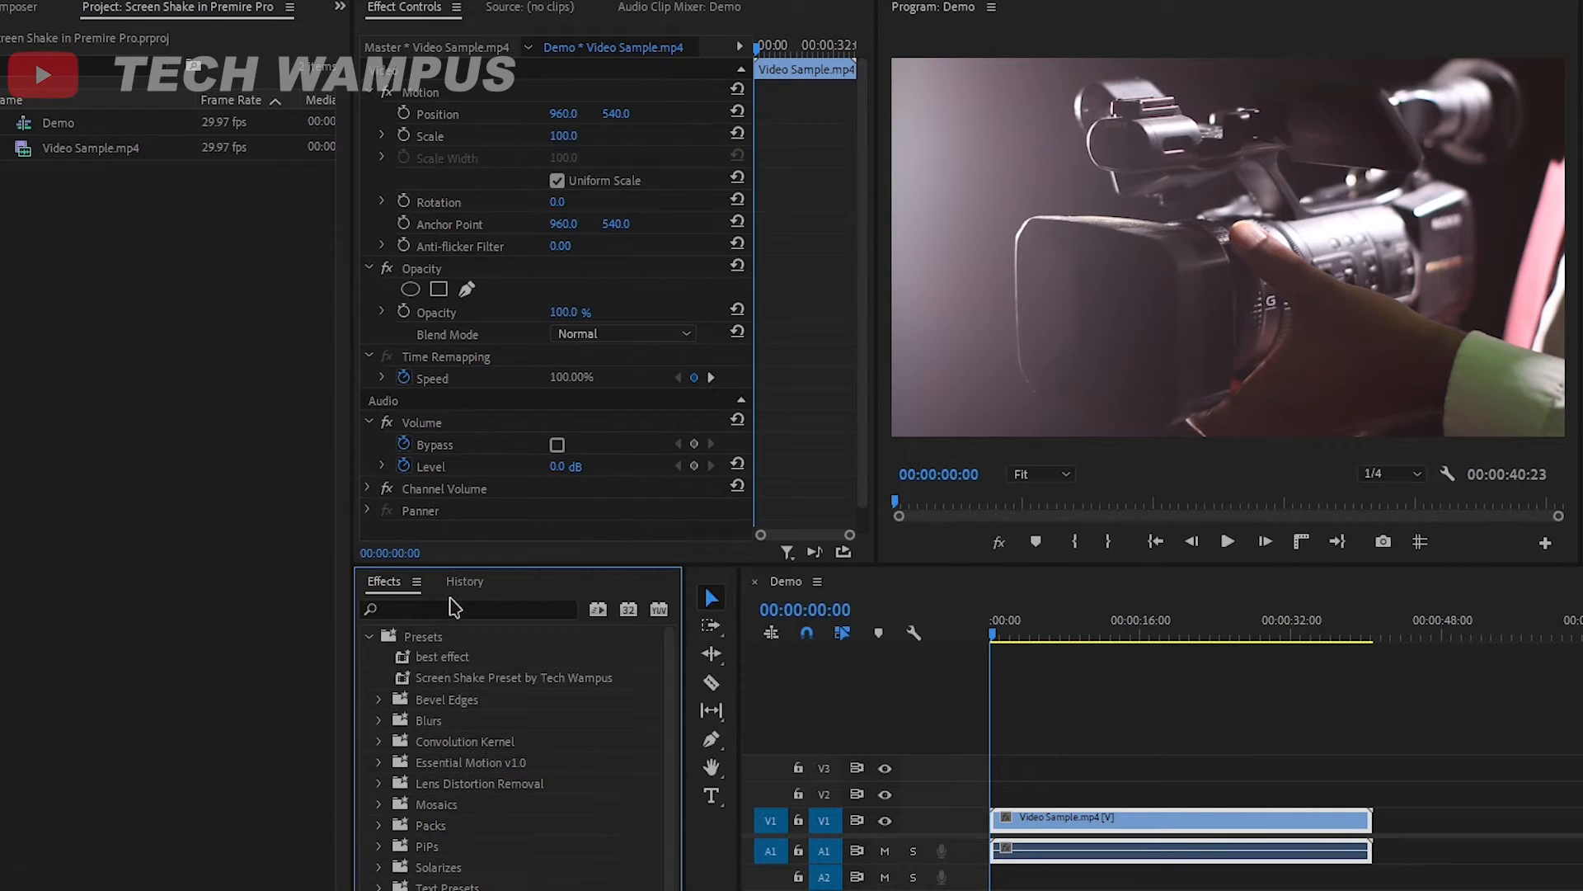
{"action": "mouse_move", "coordinate": [485, 686]}
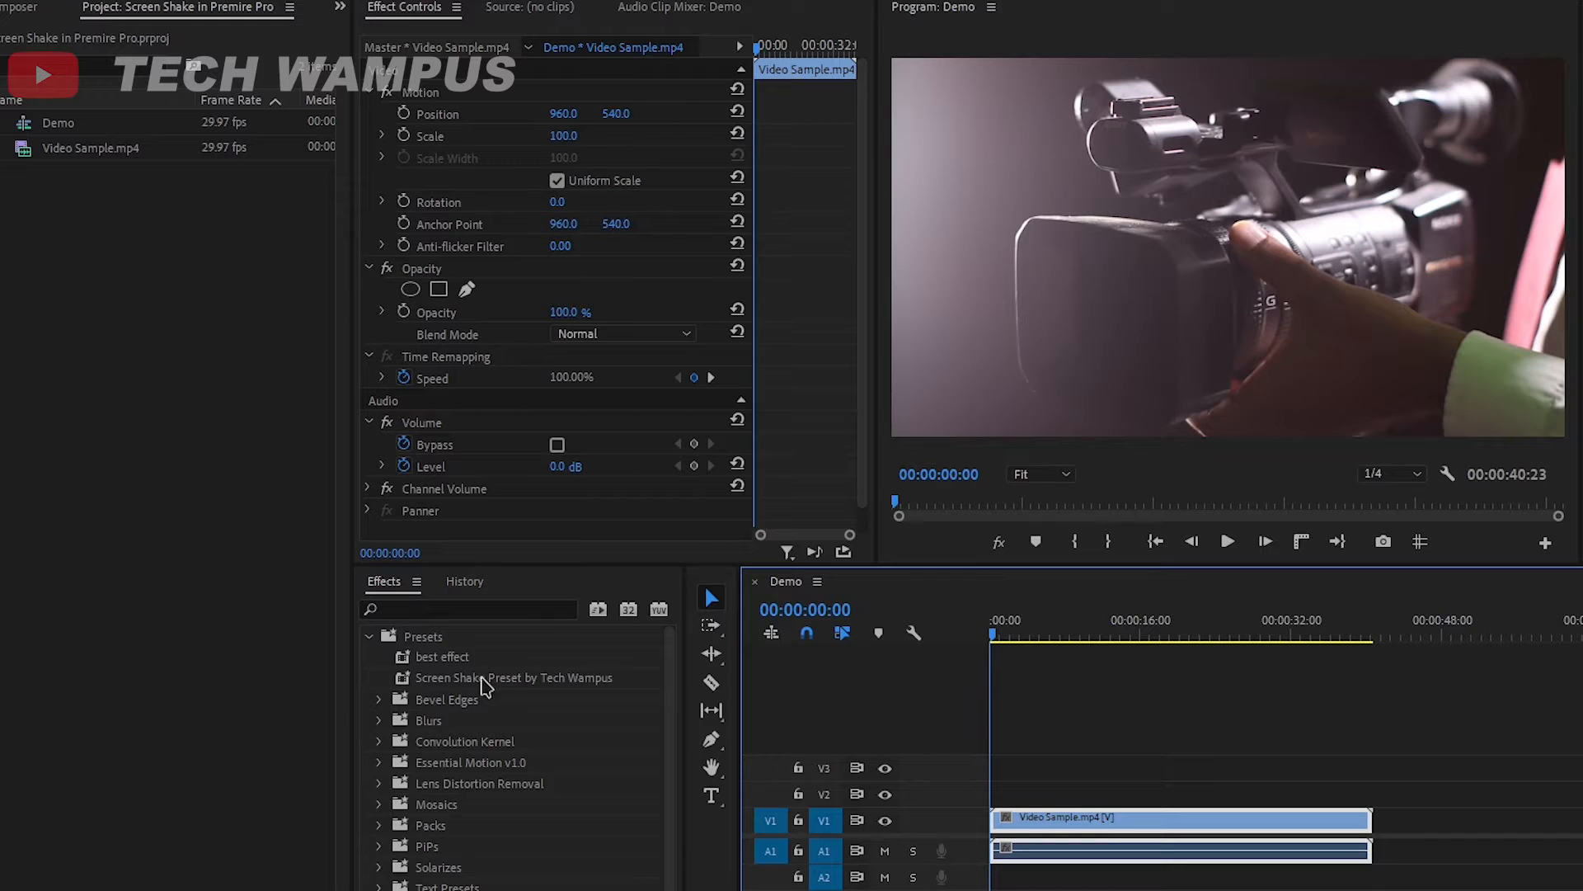
Apply Screen Shake to the Video Sample clip and add a Text graphic on V2
{"action": "left_click", "coordinate": [514, 677]}
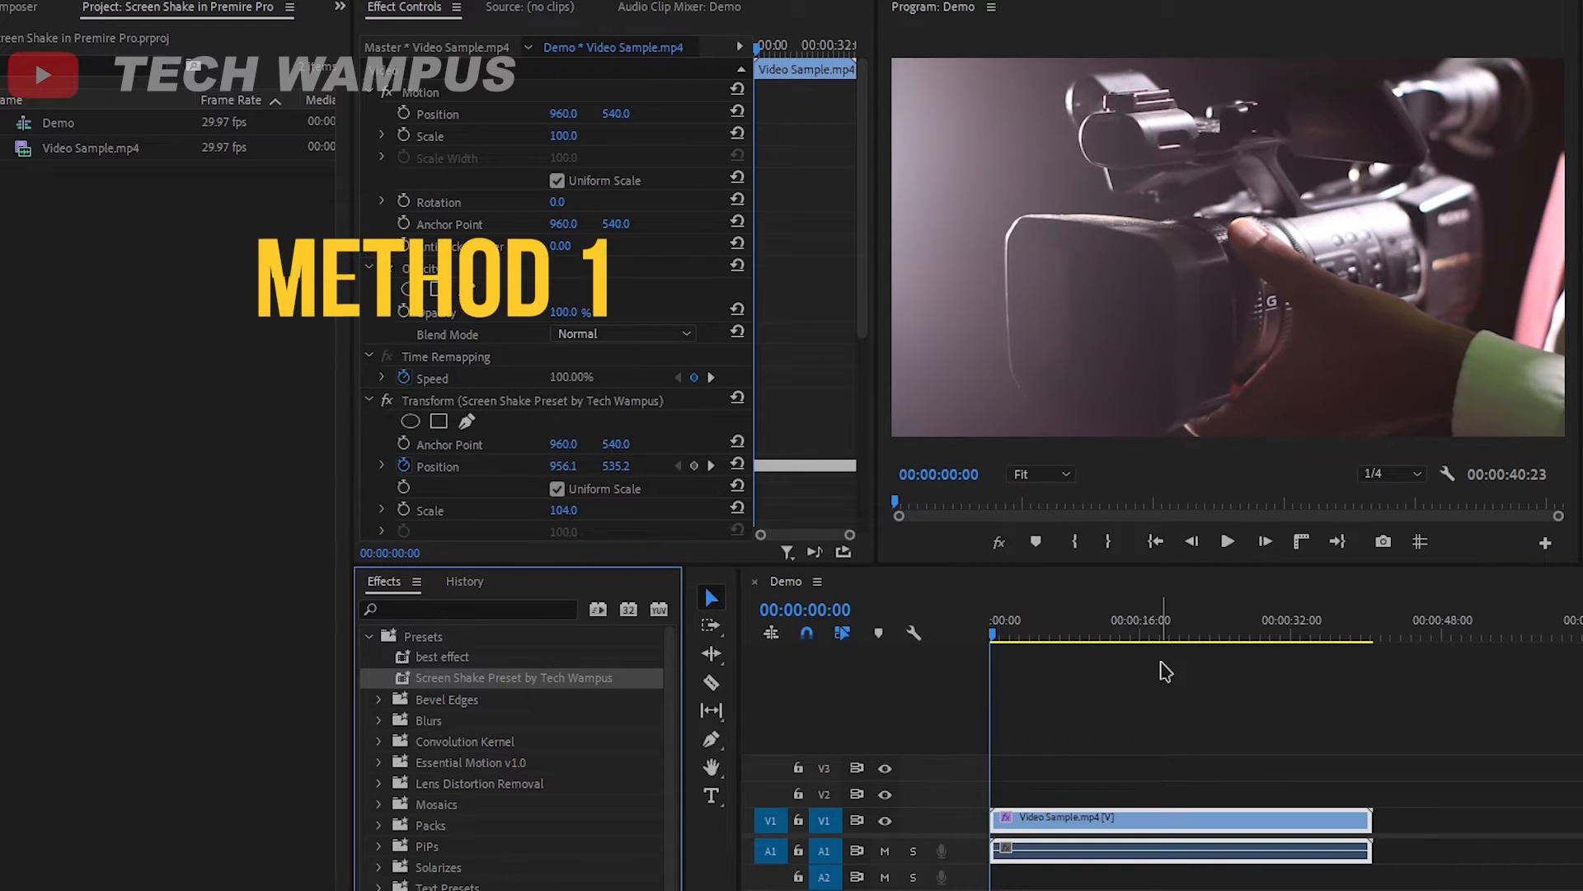
{"action": "left_click", "coordinate": [1227, 541]}
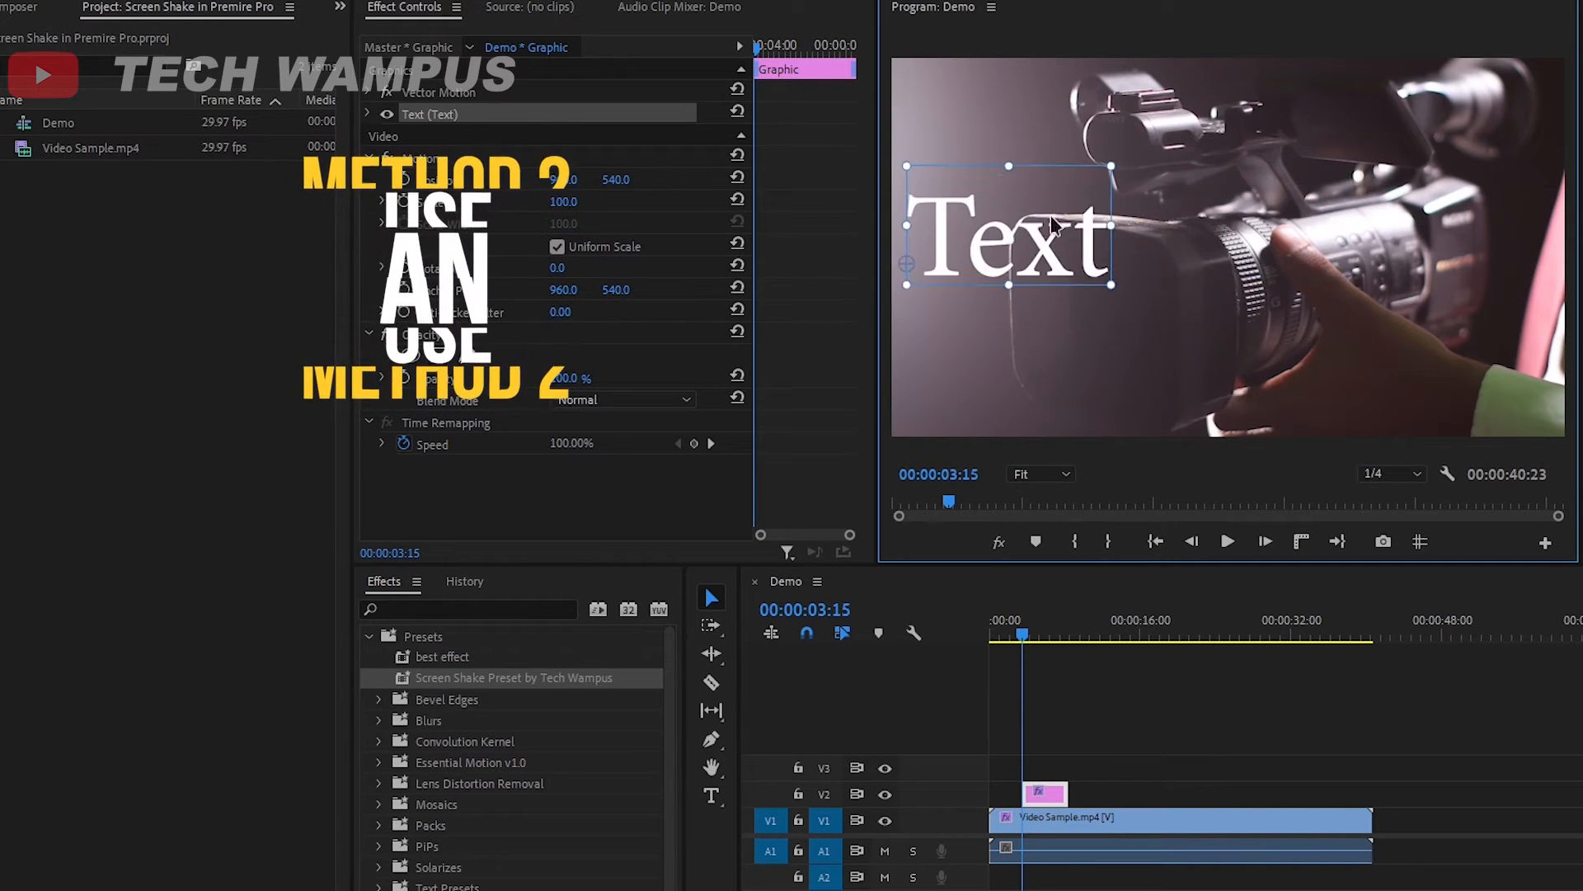
Remove the clip's Transform effect and bring up the New Item list
{"action": "left_click", "coordinate": [1227, 541]}
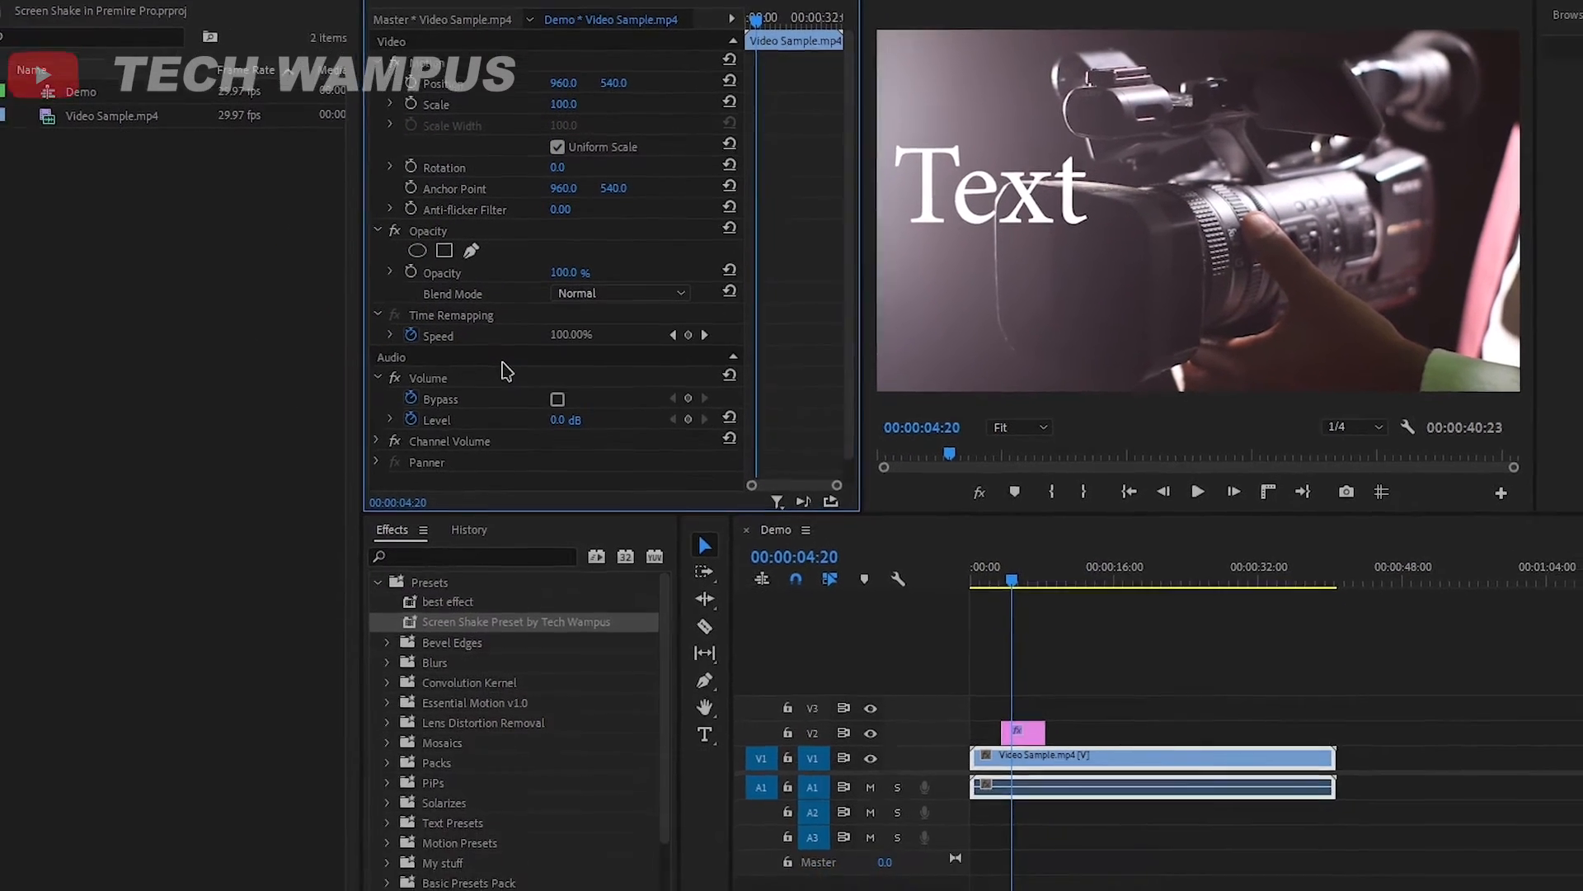
{"action": "left_click", "coordinate": [357, 881]}
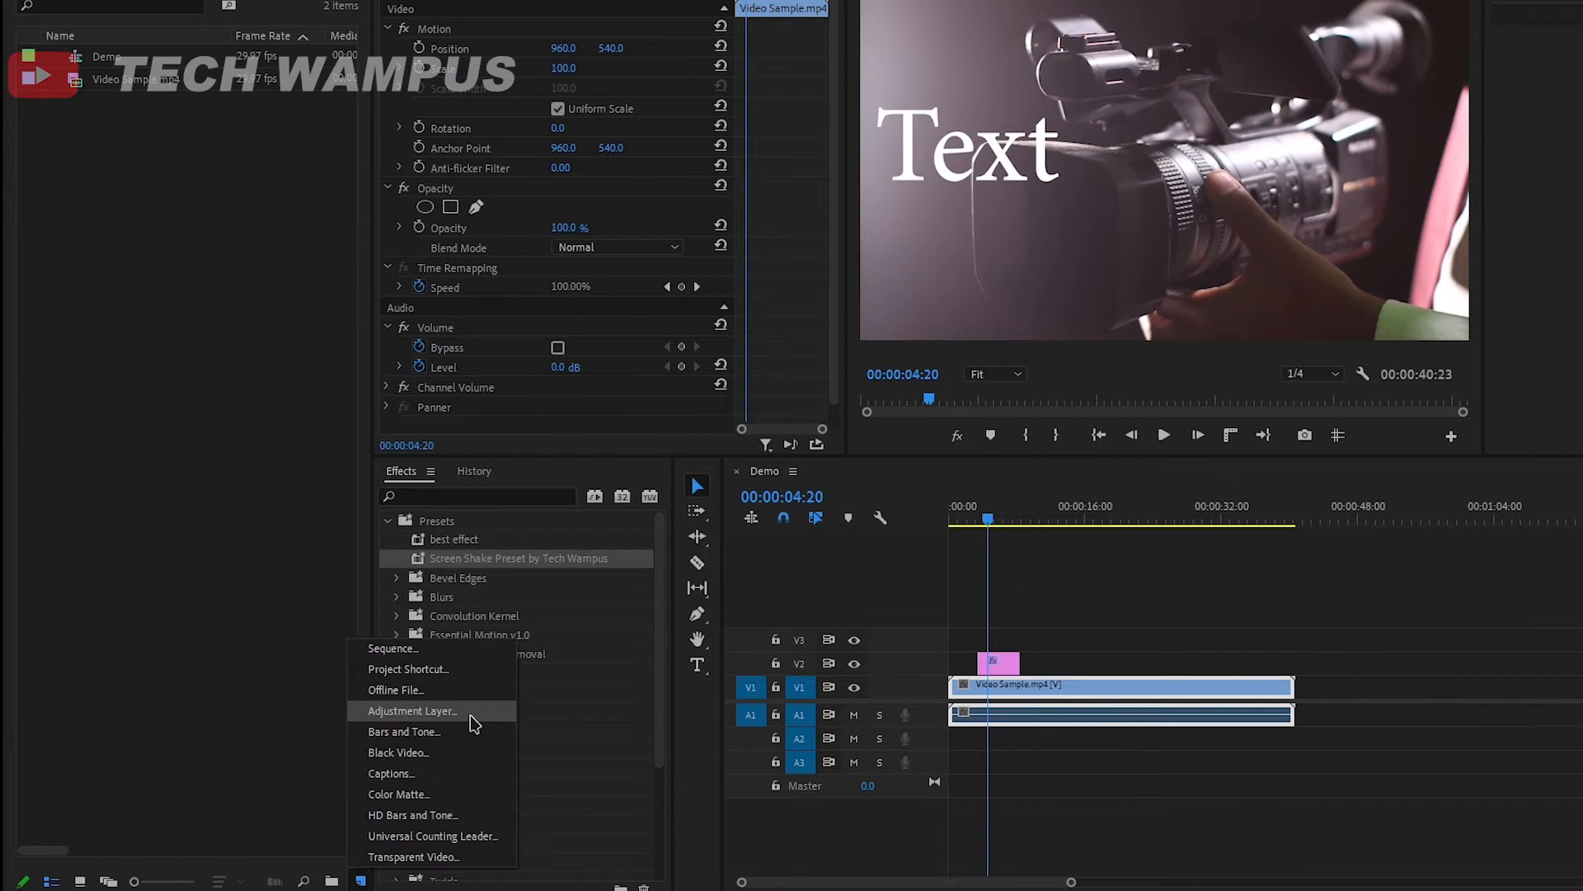
Create an Adjustment Layer on V3 over the clip and give it the Screen Shake preset
{"action": "left_click", "coordinate": [411, 710]}
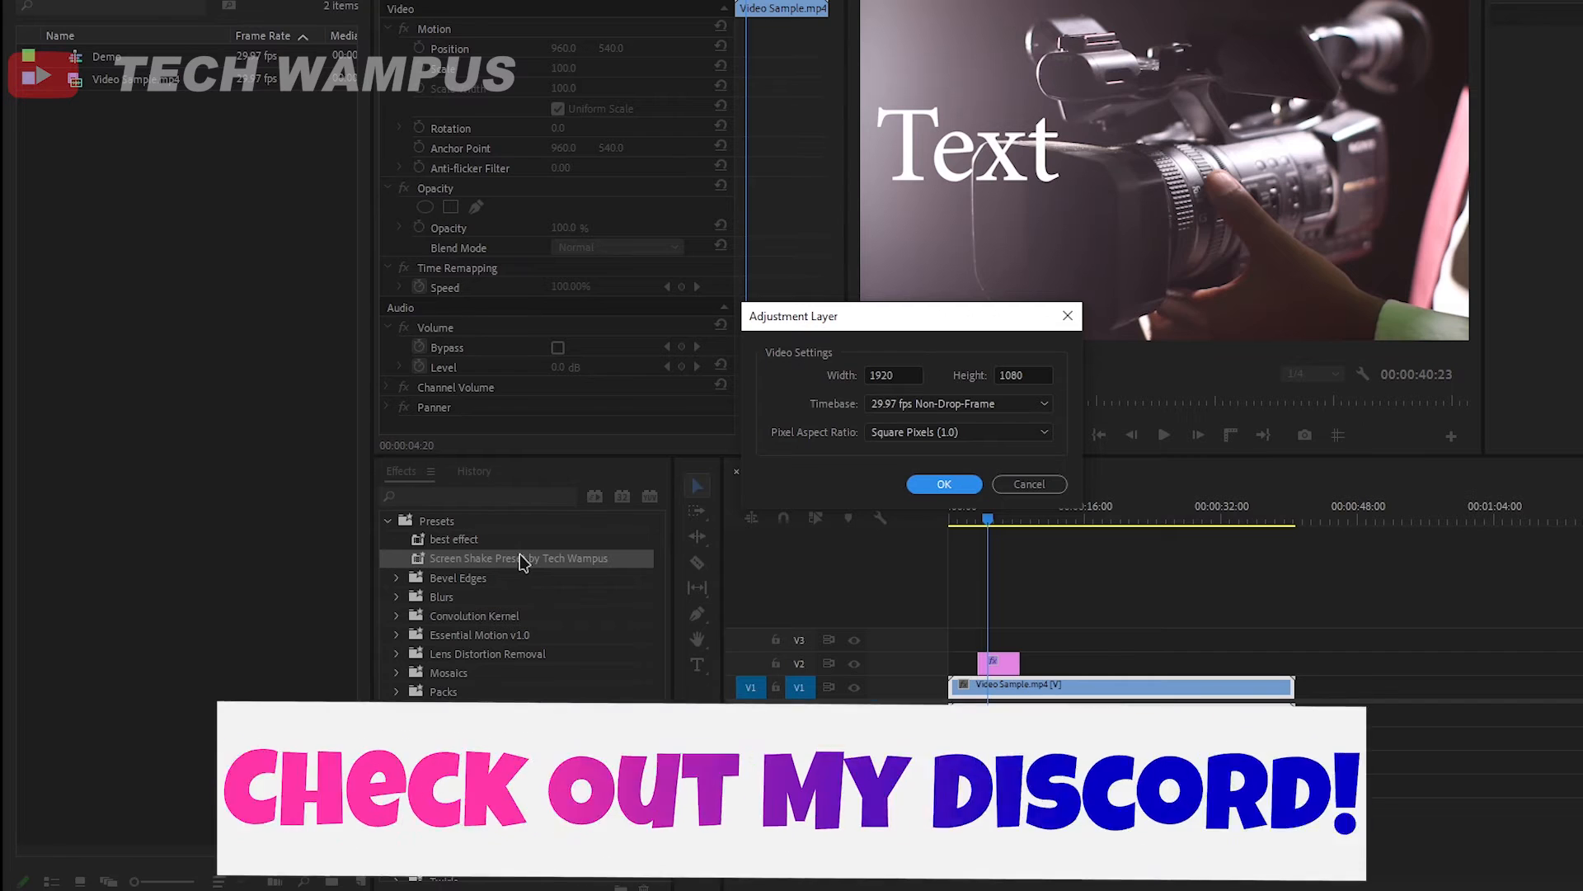
{"action": "left_click", "coordinate": [944, 484]}
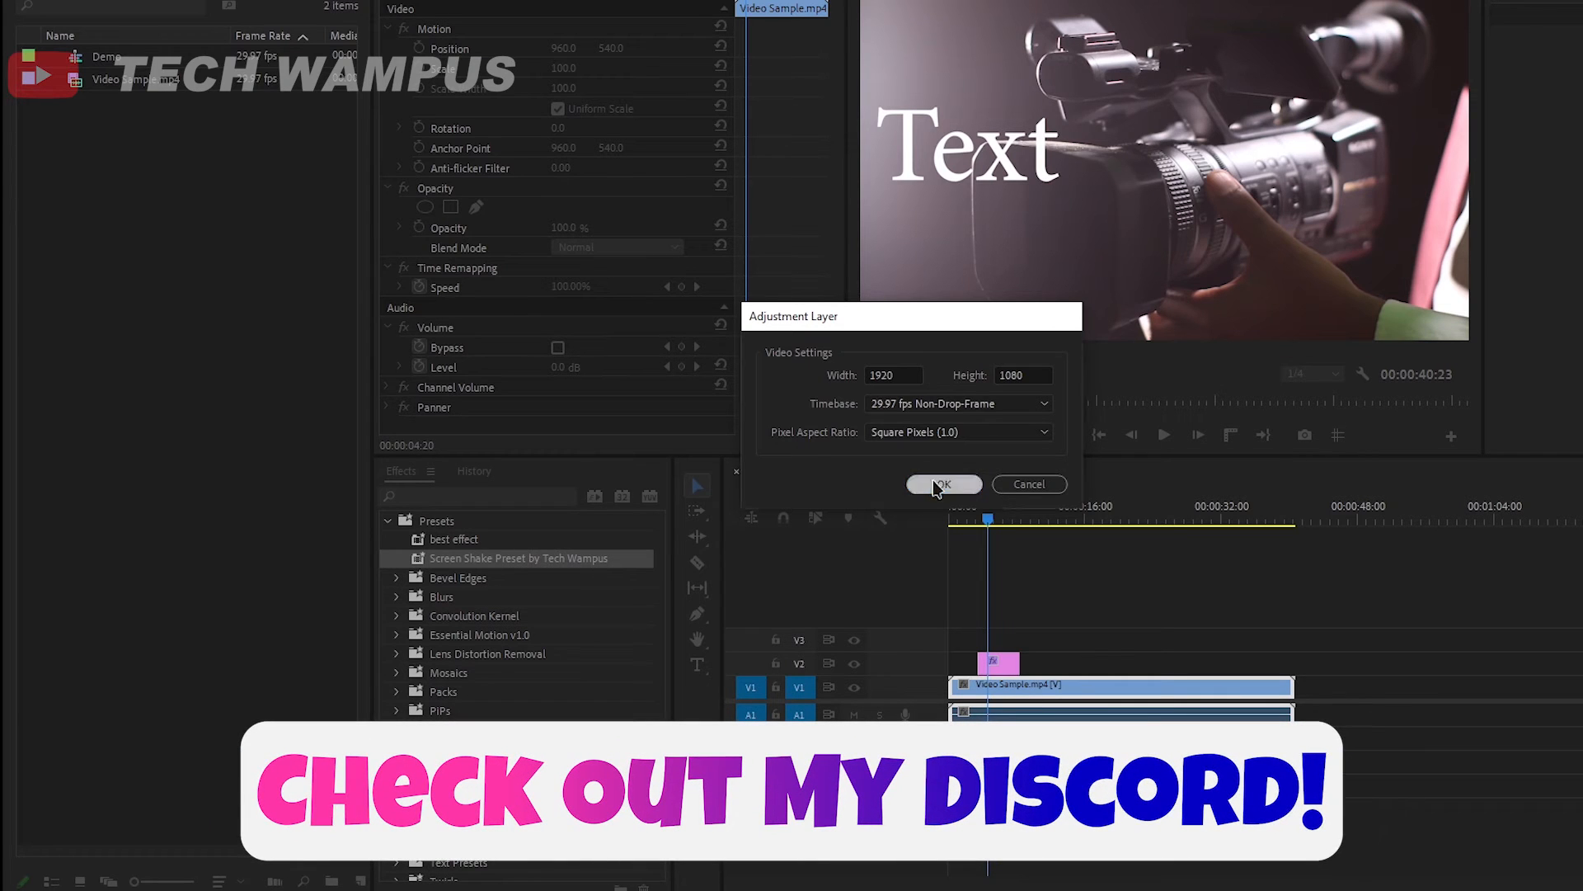
{"action": "left_click", "coordinate": [944, 483]}
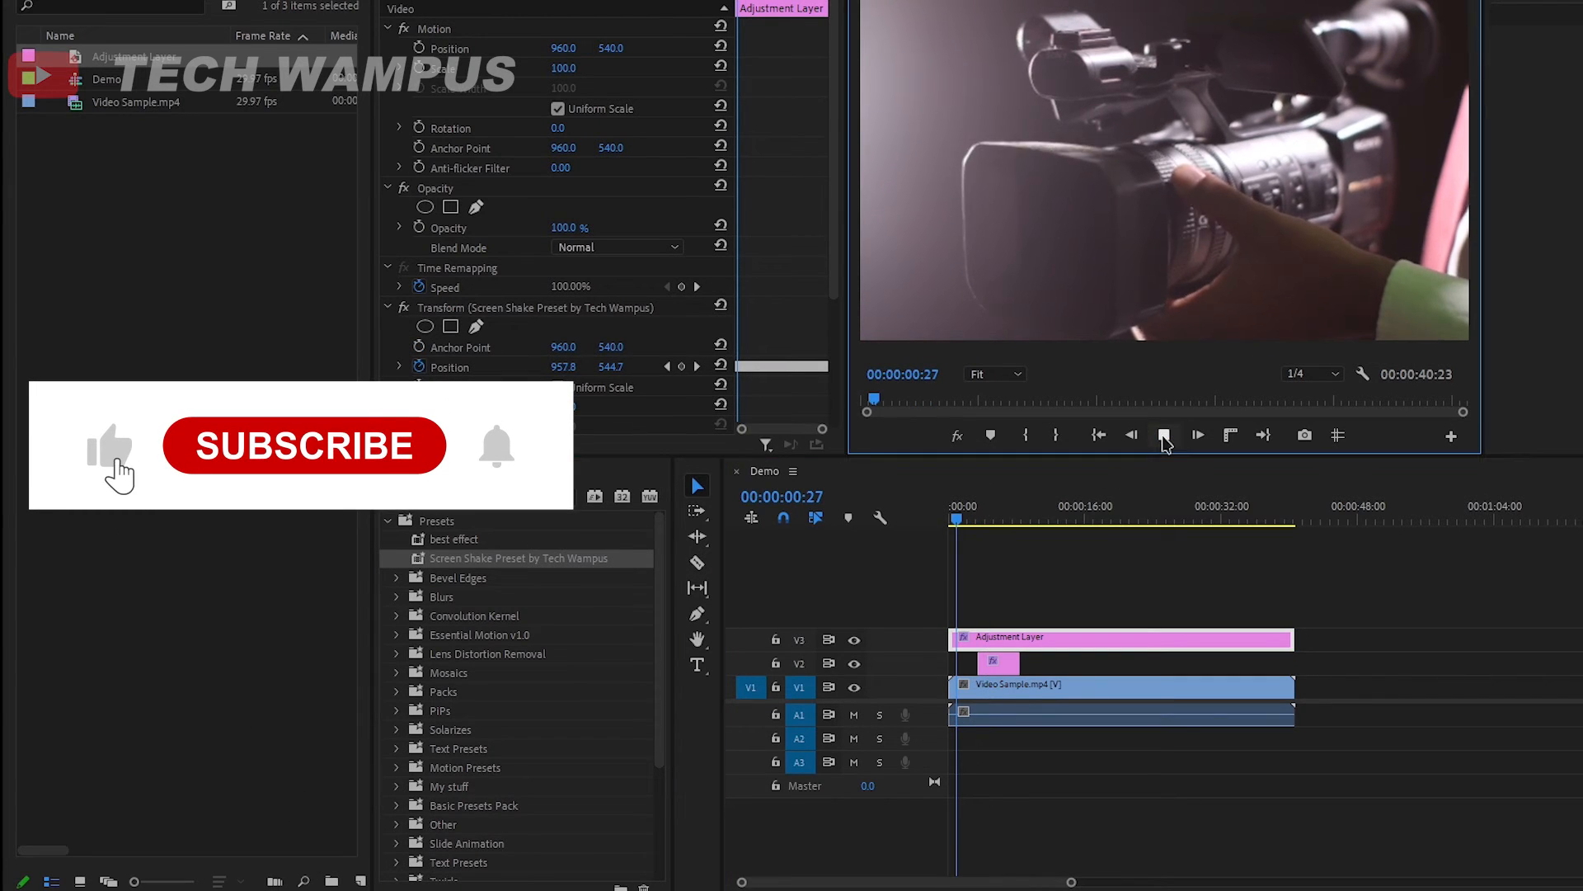
{"action": "left_click", "coordinate": [1163, 434]}
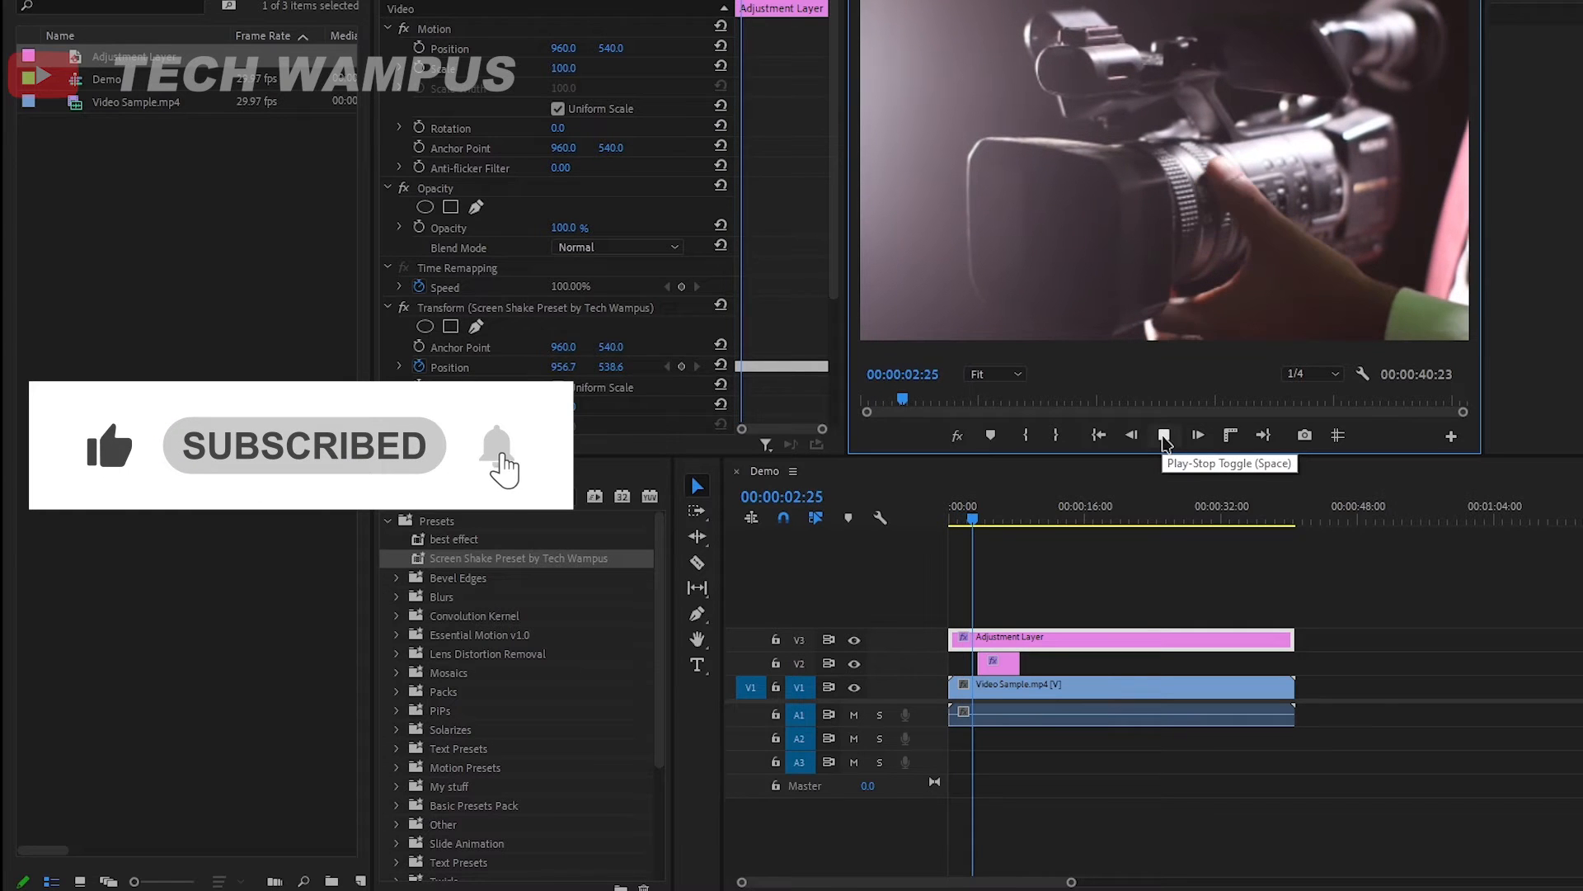
{"action": "left_click", "coordinate": [1165, 434]}
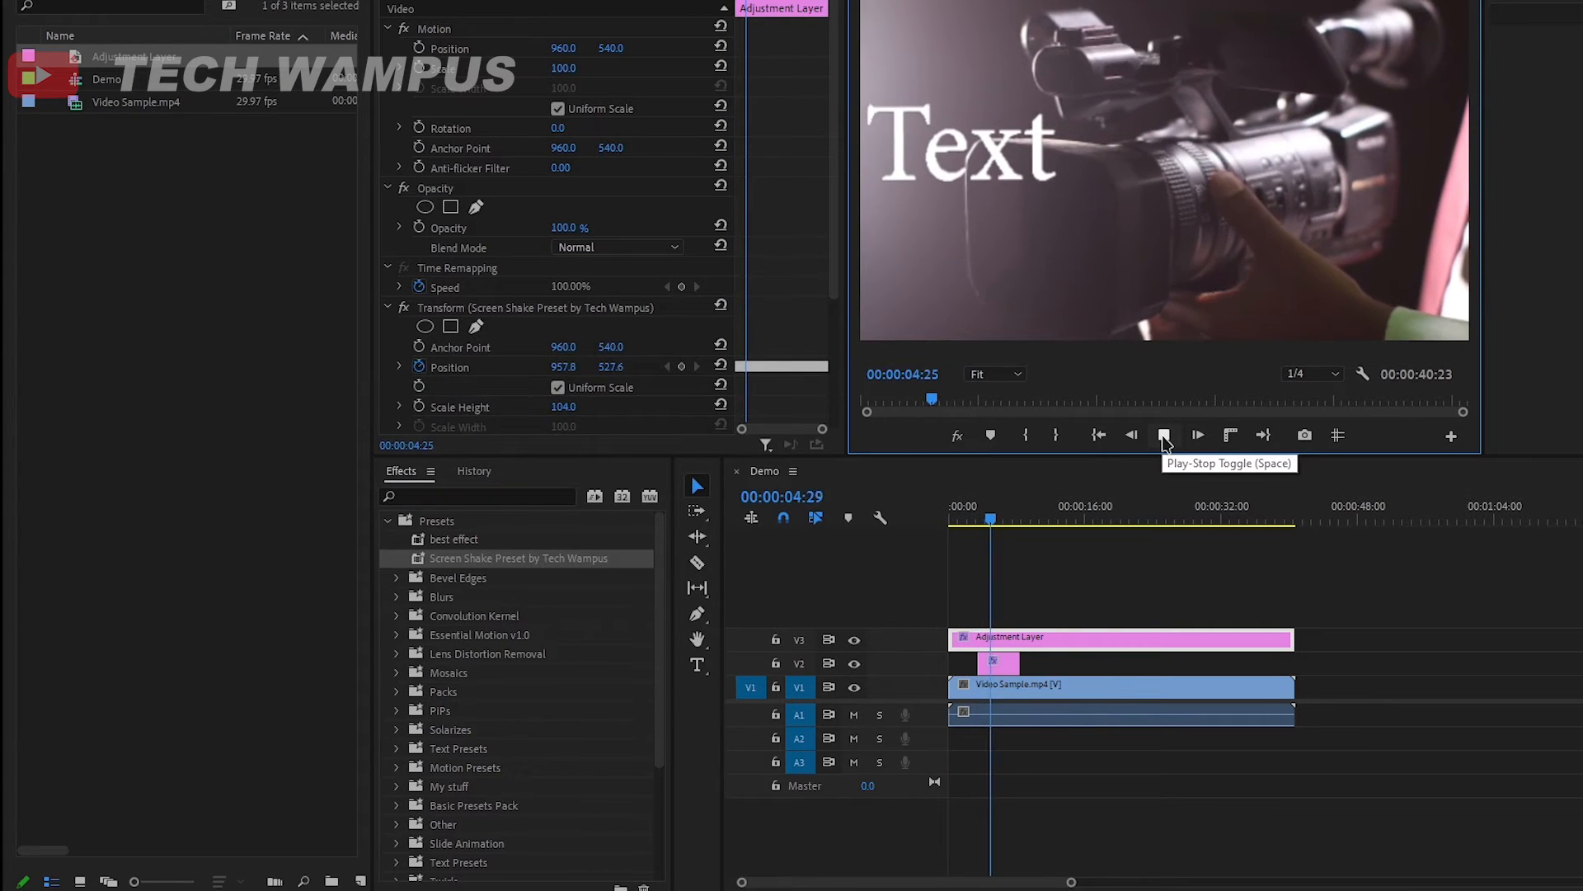
{"action": "left_click", "coordinate": [1165, 434]}
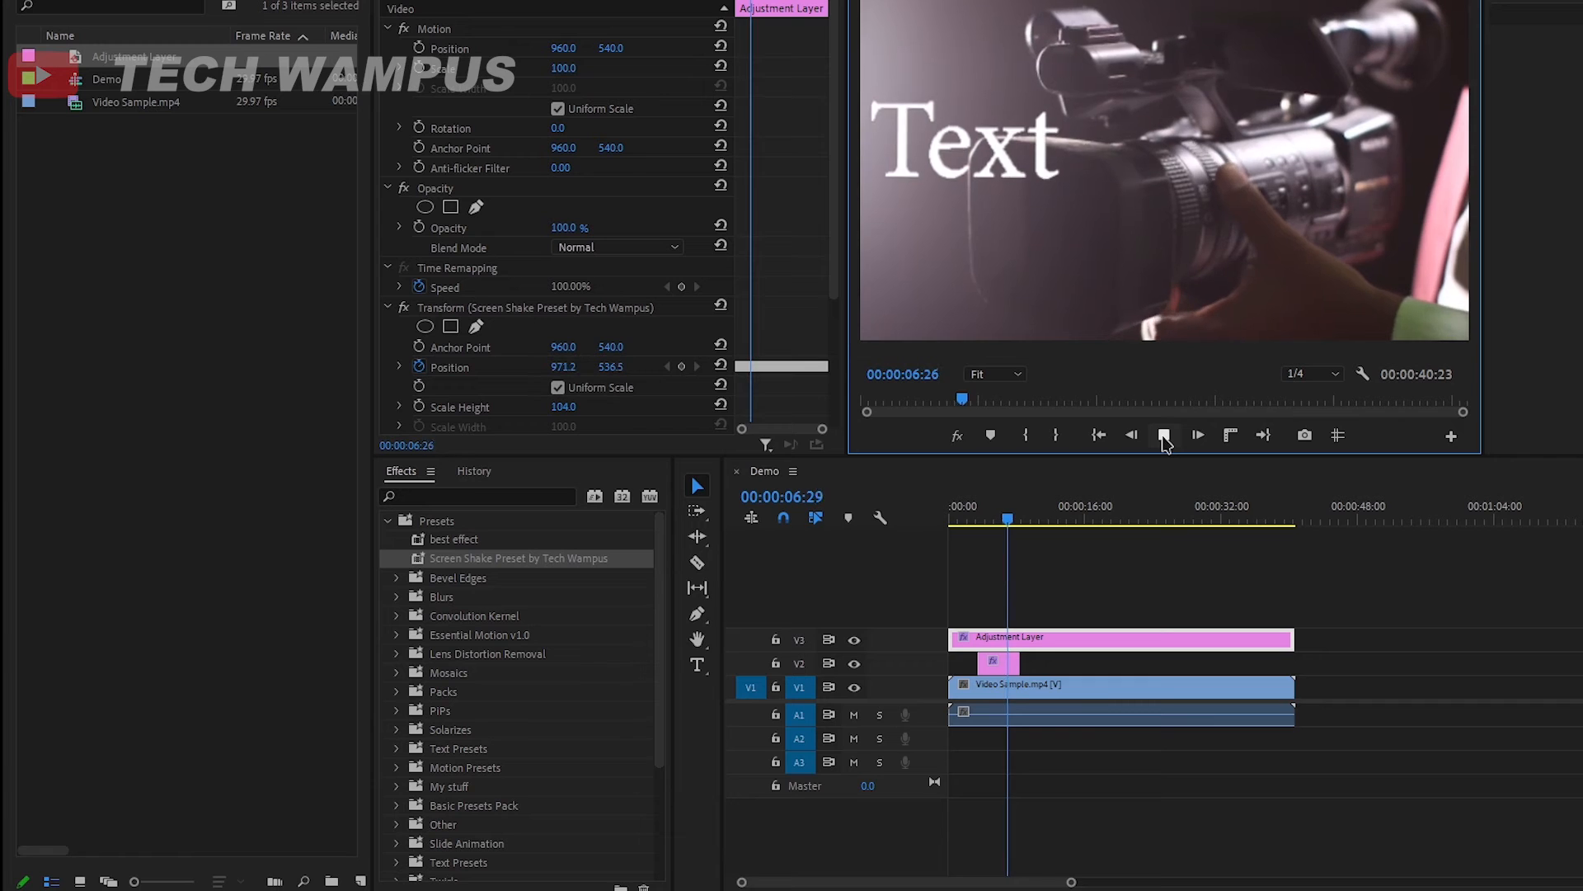
{"action": "left_click", "coordinate": [1197, 434]}
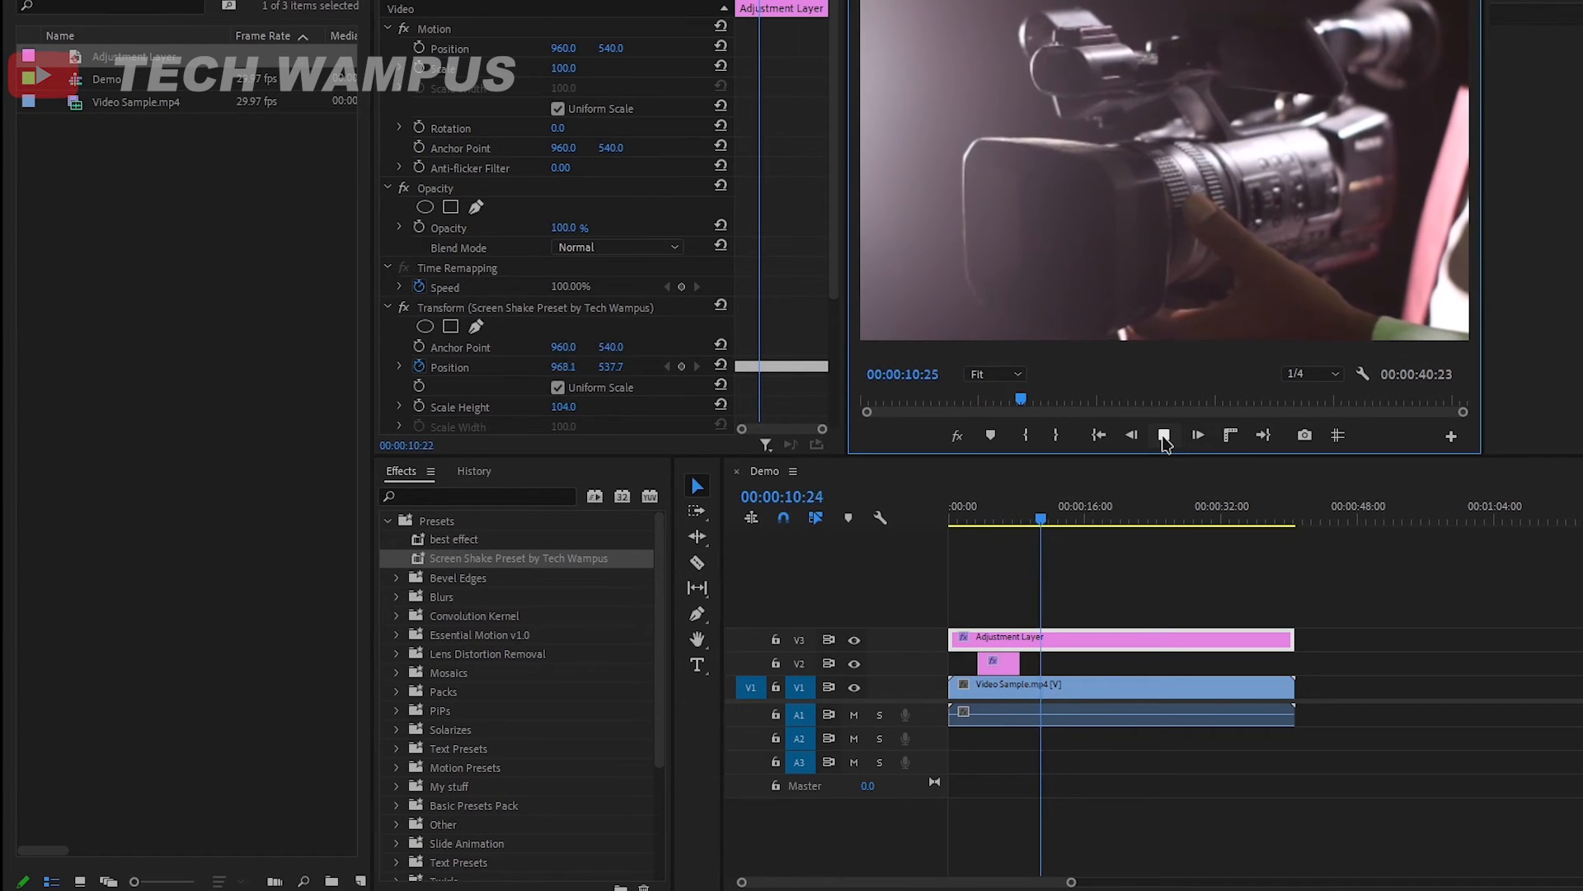
{"action": "left_click", "coordinate": [1162, 434]}
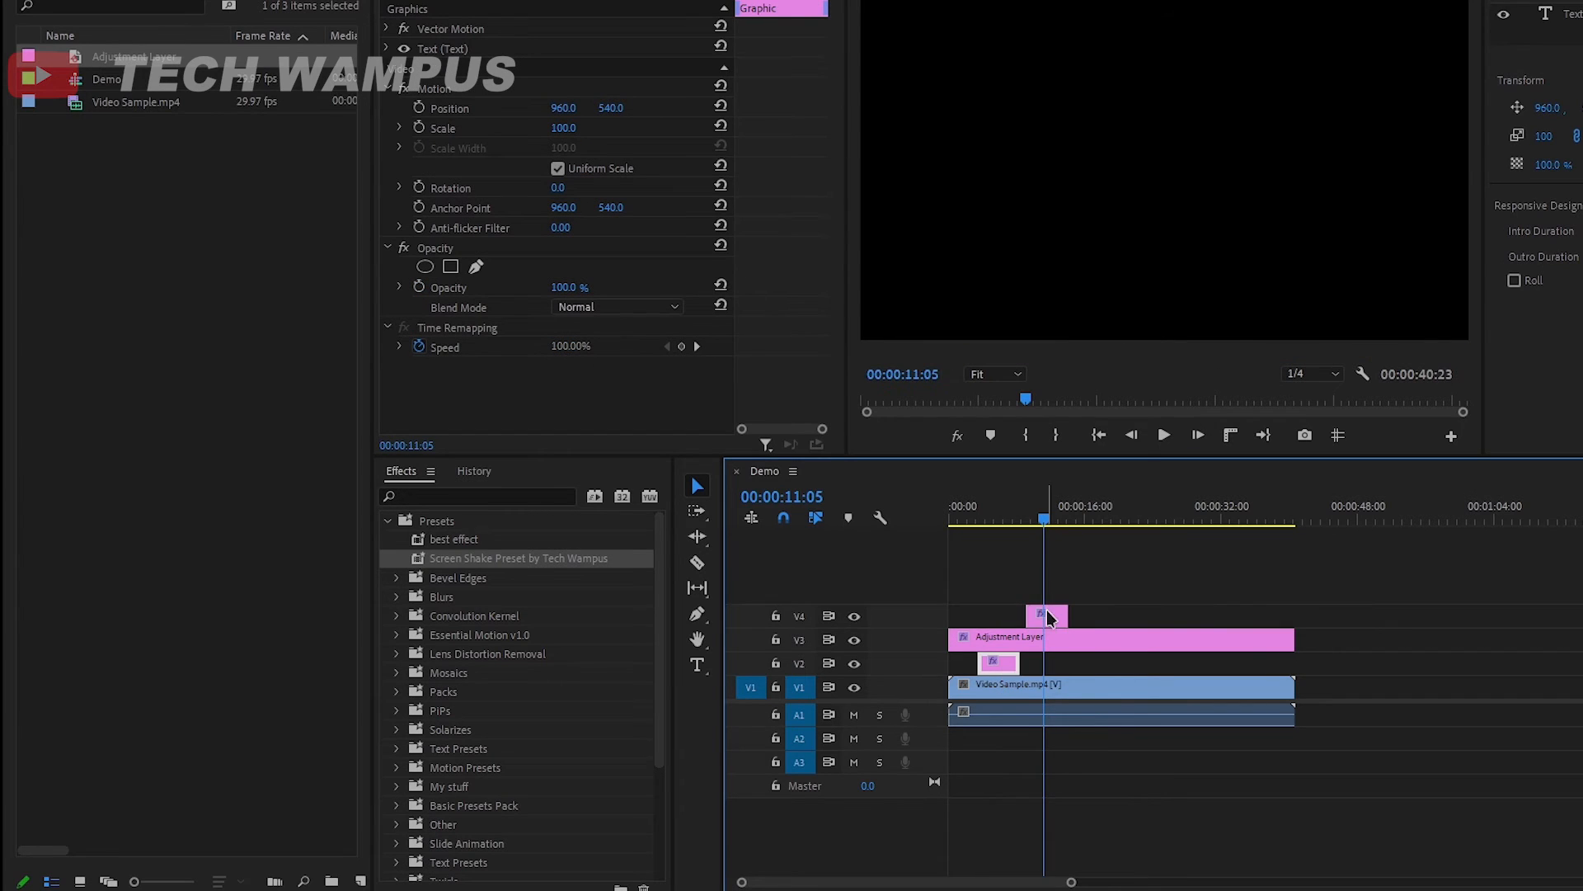
Add a text graphic on V4 above the Adjustment Layer reading "no text"
{"action": "left_click", "coordinate": [1047, 615]}
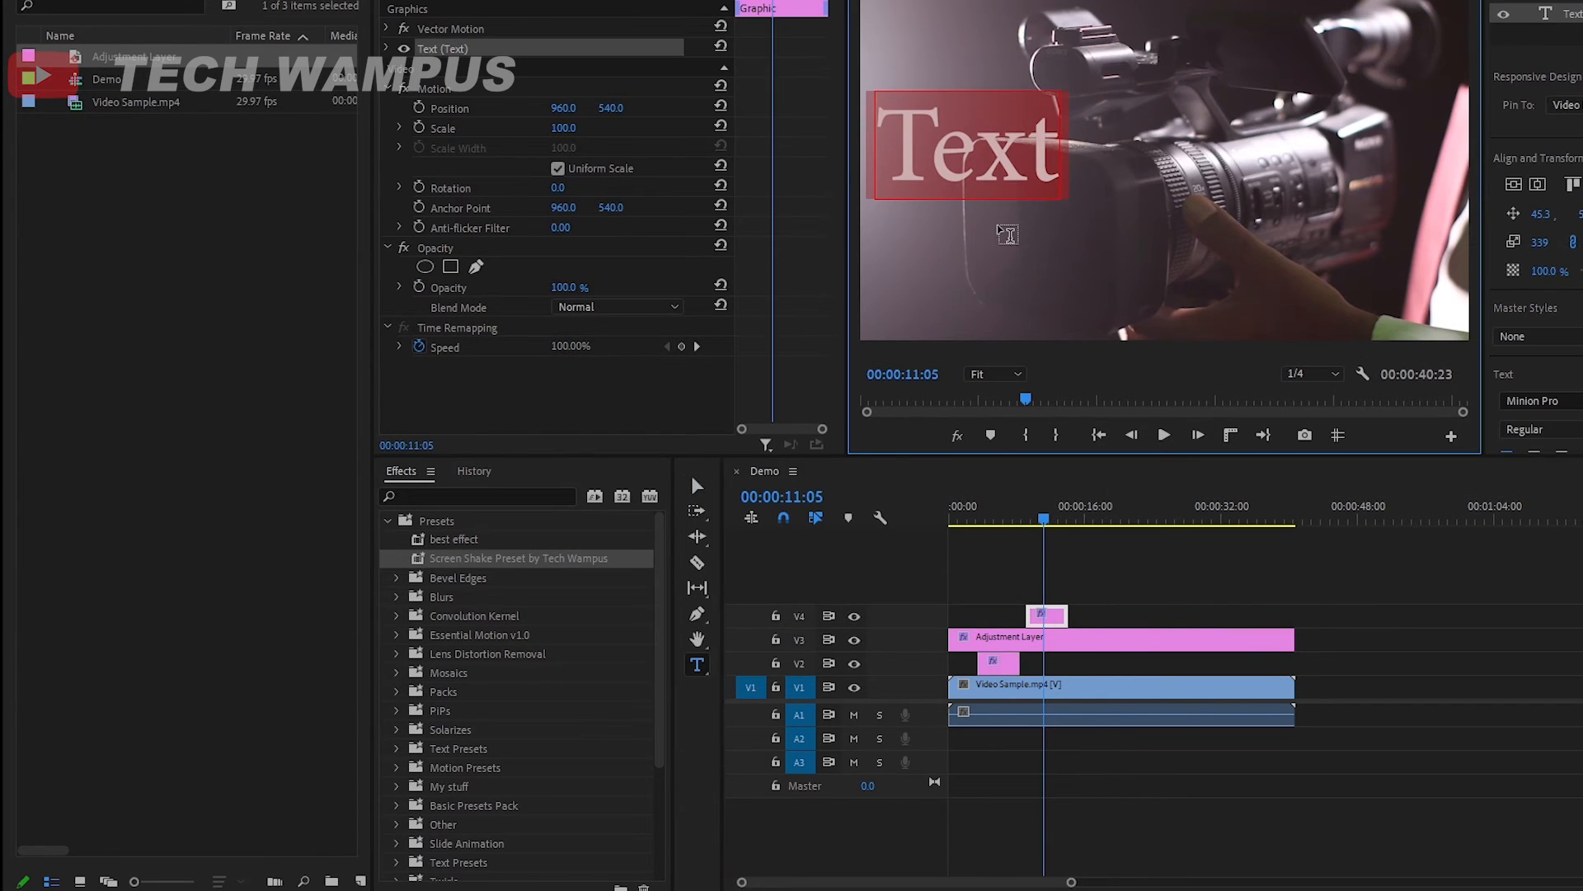
{"action": "left_click", "coordinate": [1131, 434]}
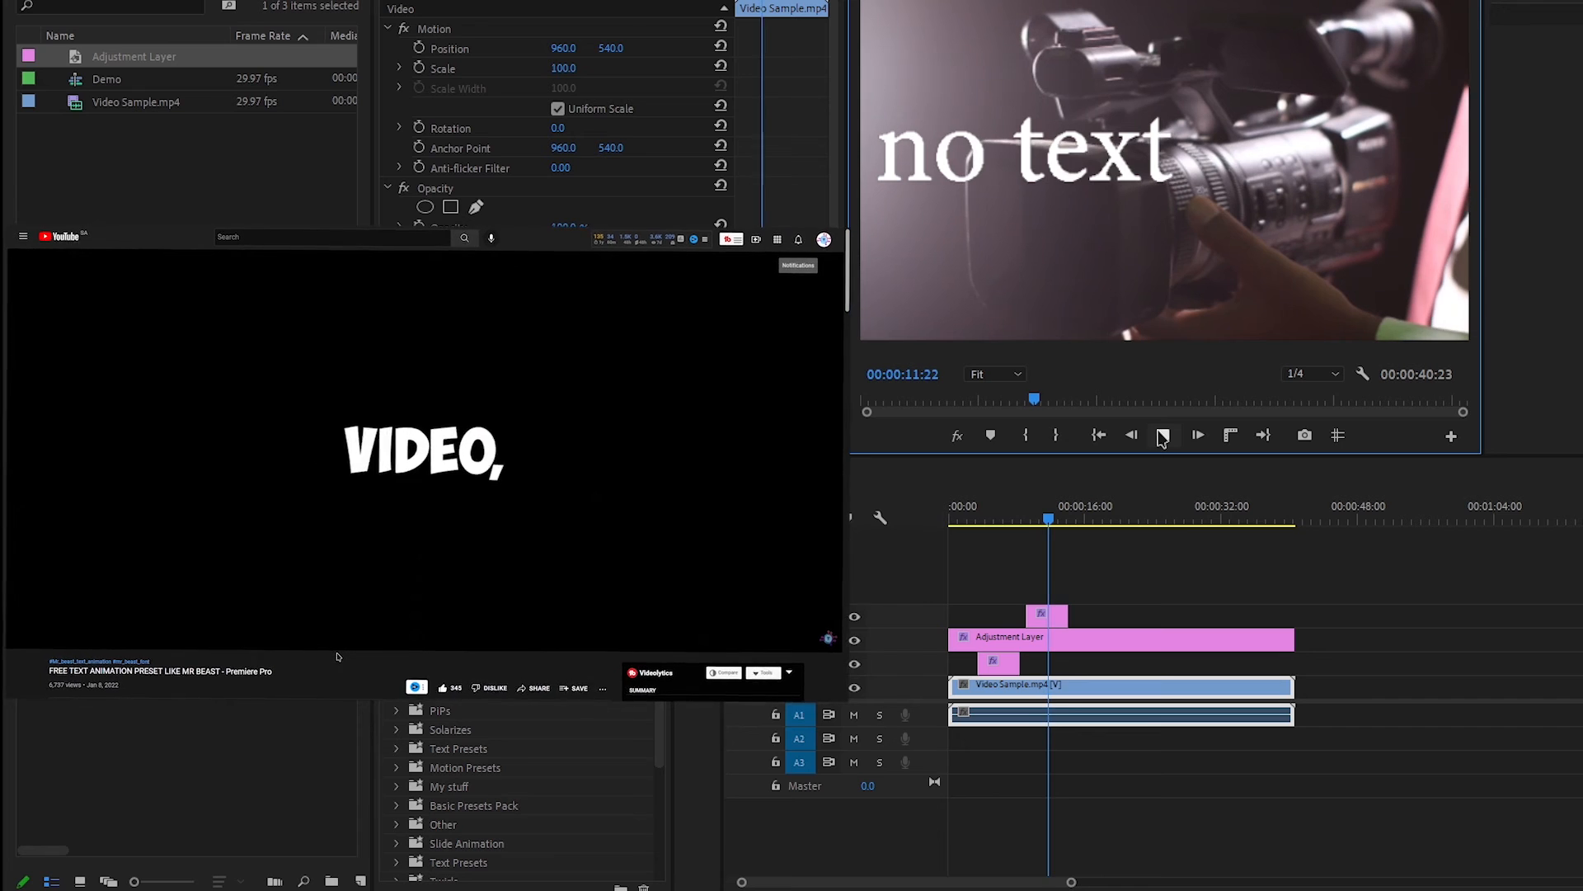
{"action": "left_click", "coordinate": [1163, 434]}
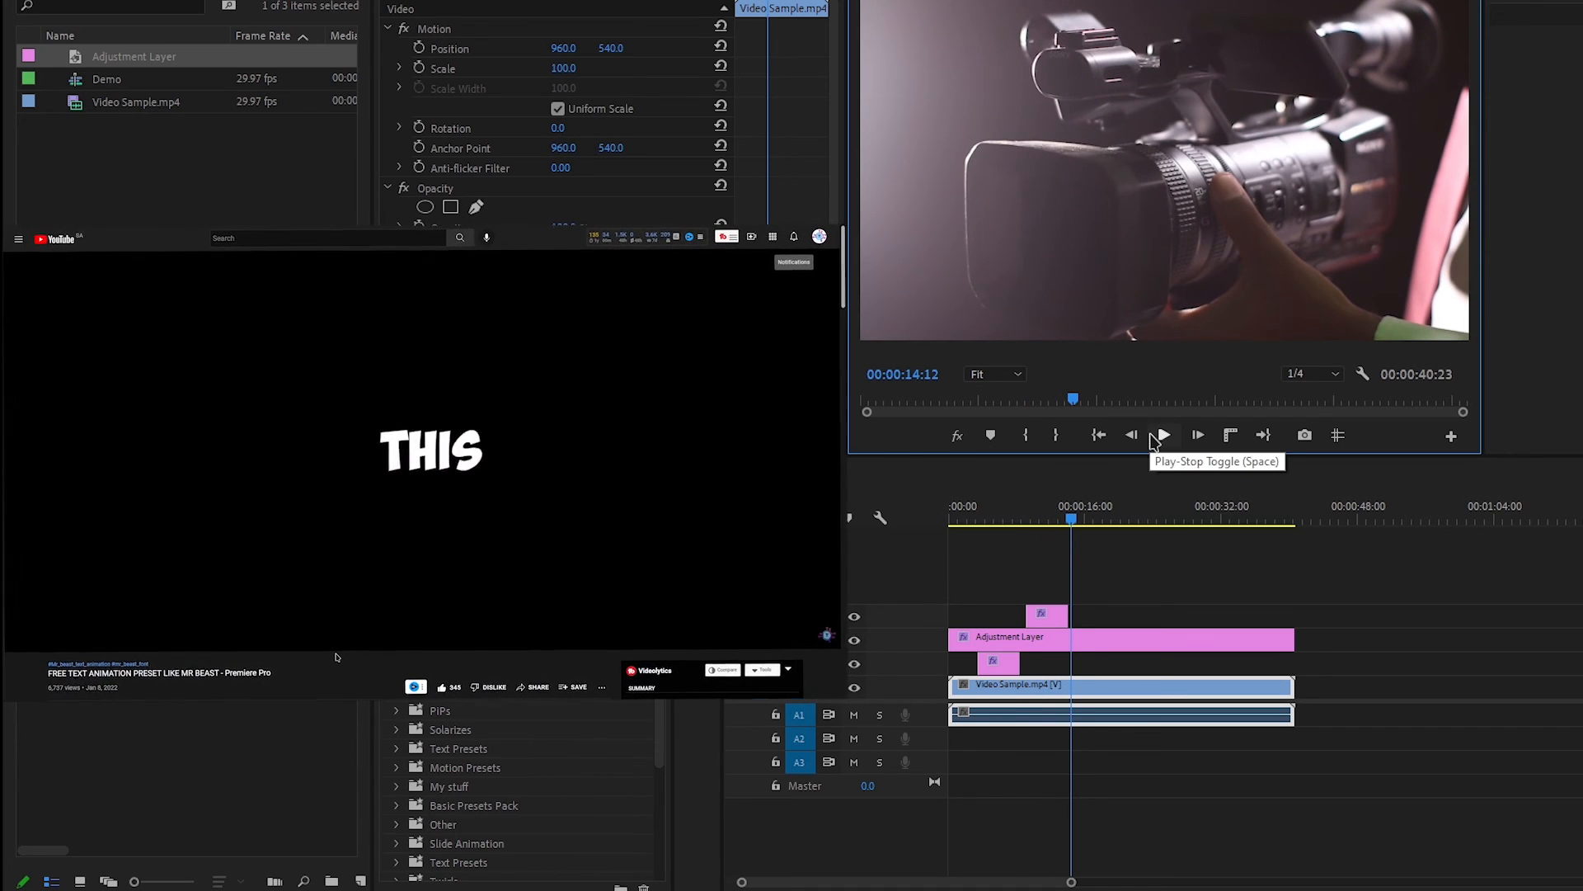